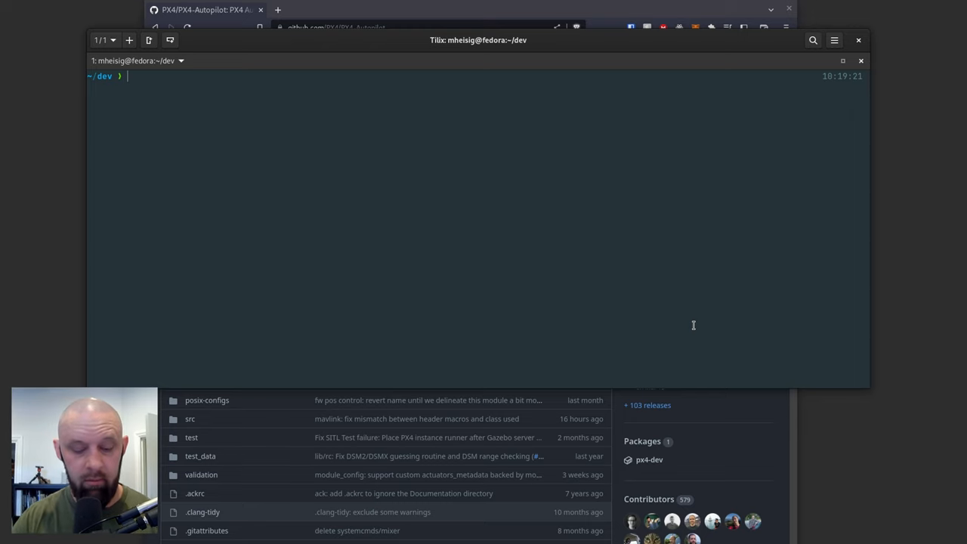
Check the git (2.40.1) and Docker (23.0.5) versions, glancing at the PX4 GitHub page.
text(git -ver)
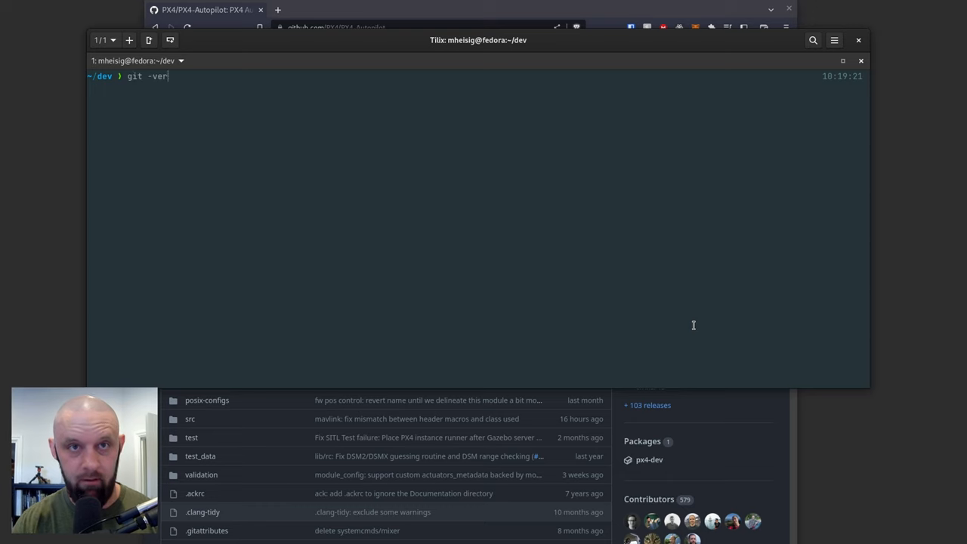
text(-)
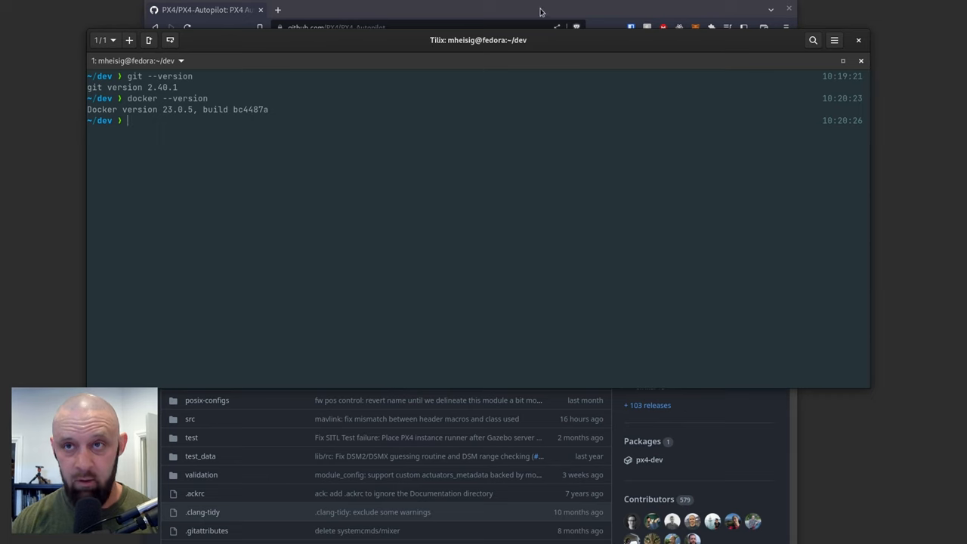
click(208, 10)
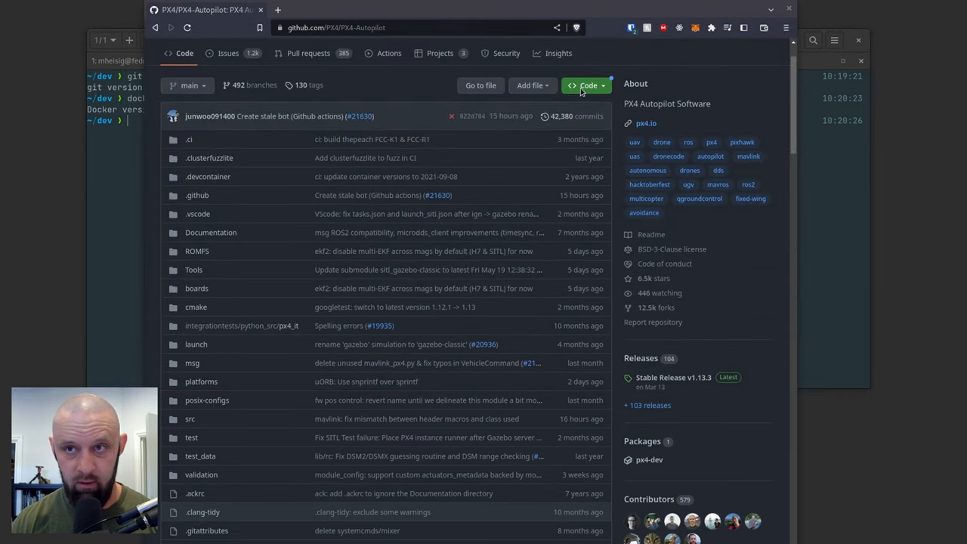
click(587, 86)
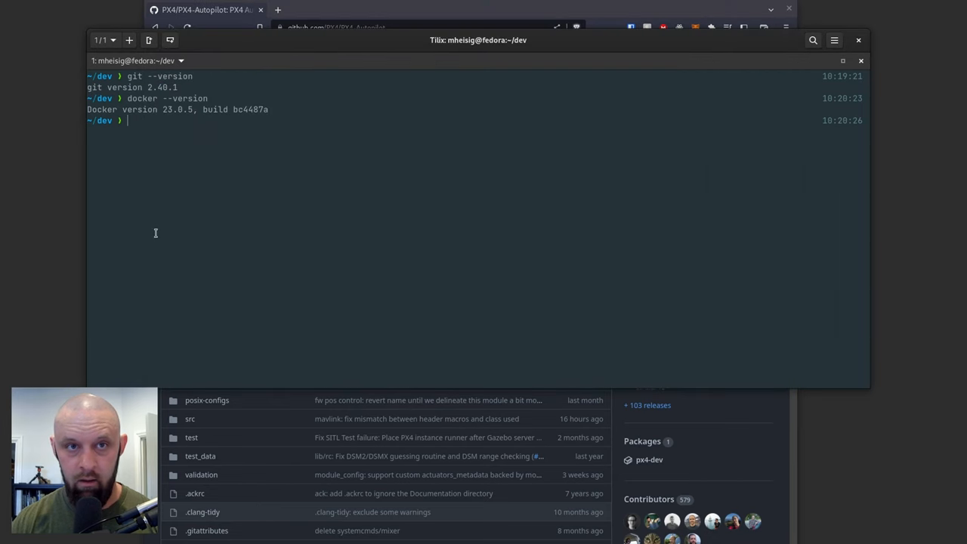
text(git clone)
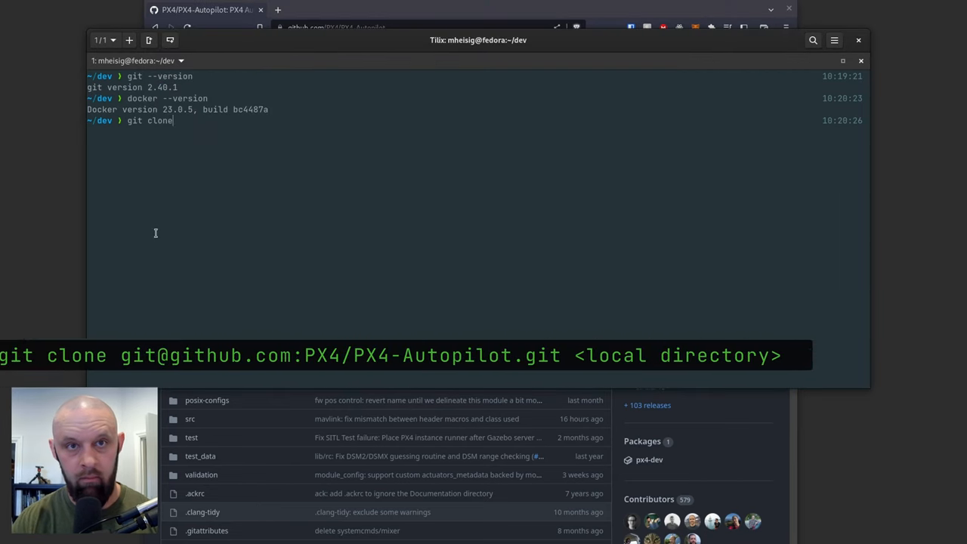
text(git@github.com:PX4/PX4-Autopilot.git px4)
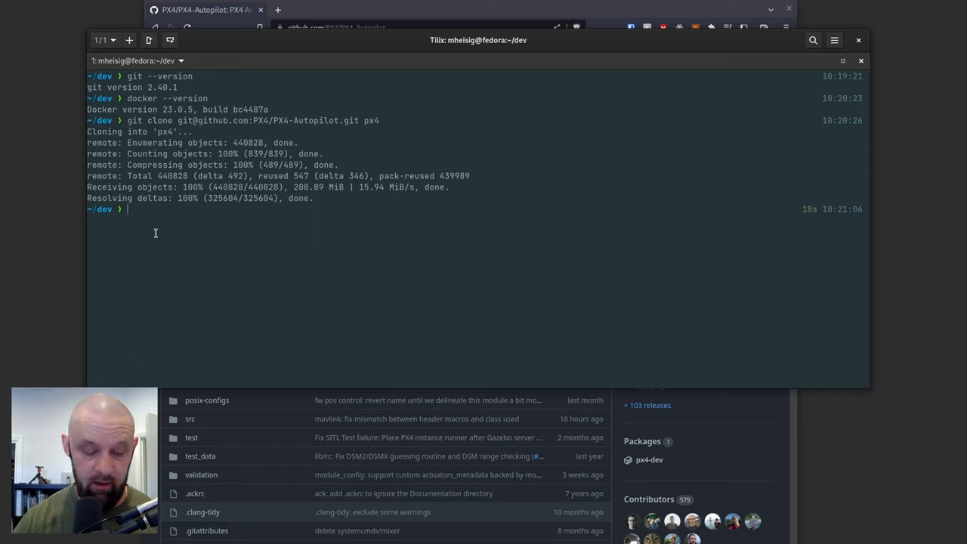
text(cd px4/)
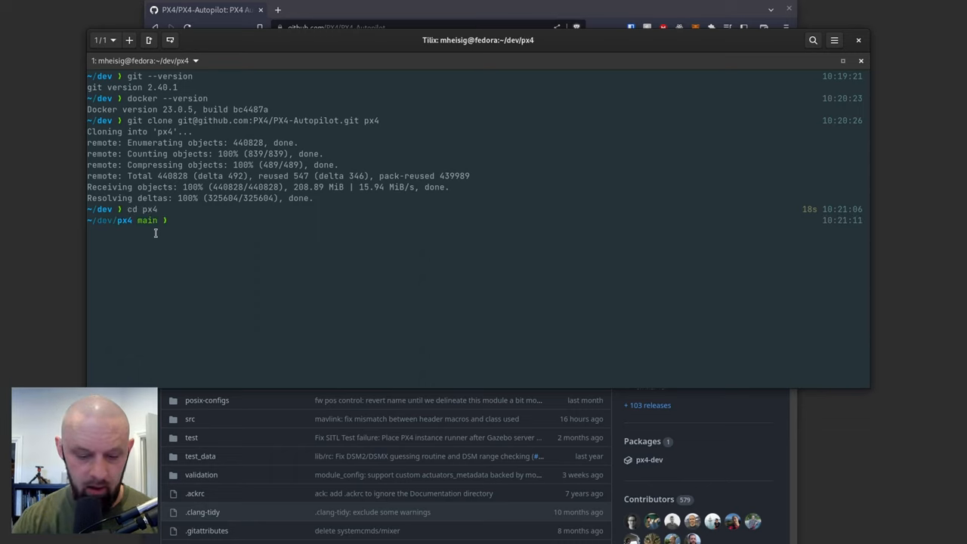
Run ./Tools/docker_run.sh 'make cubepilot_cubeorangeplus_default' to build the firmware.
text(./Tool)
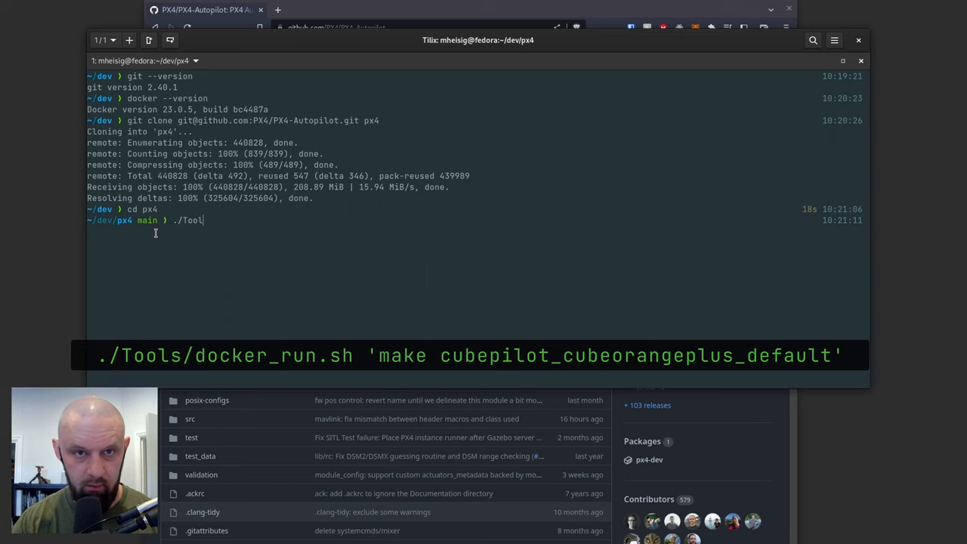
text(s/dock)
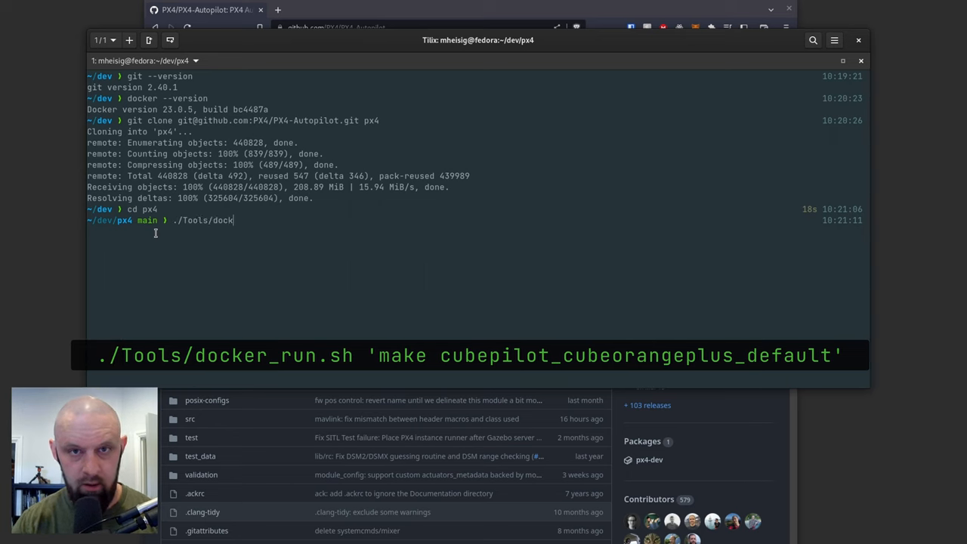
text(er_run.sh ')
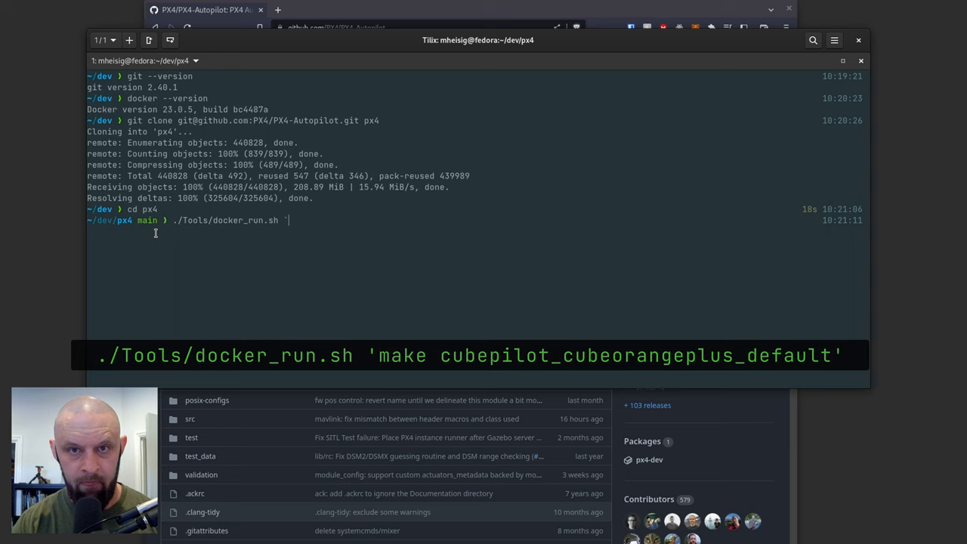
text(make cub)
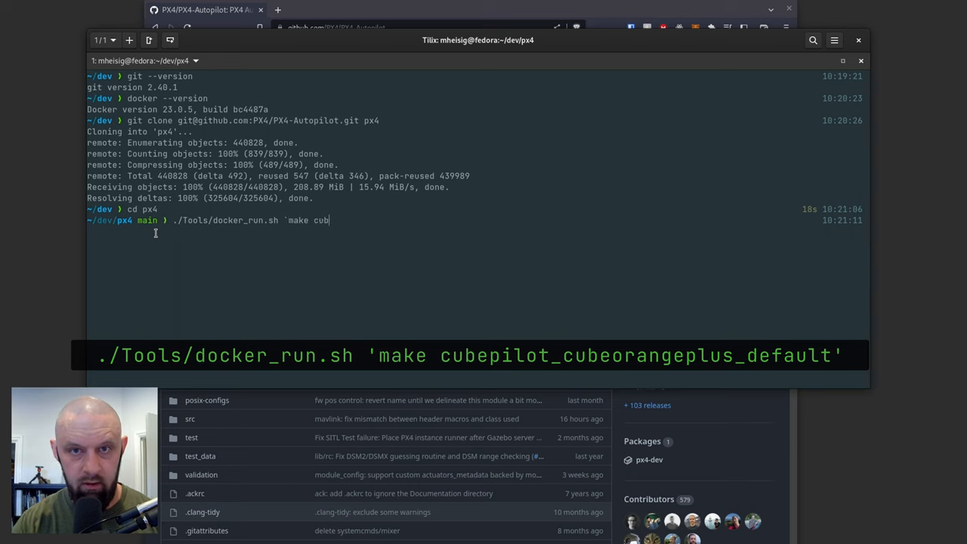
text(epilot_cubeorangeplus_)
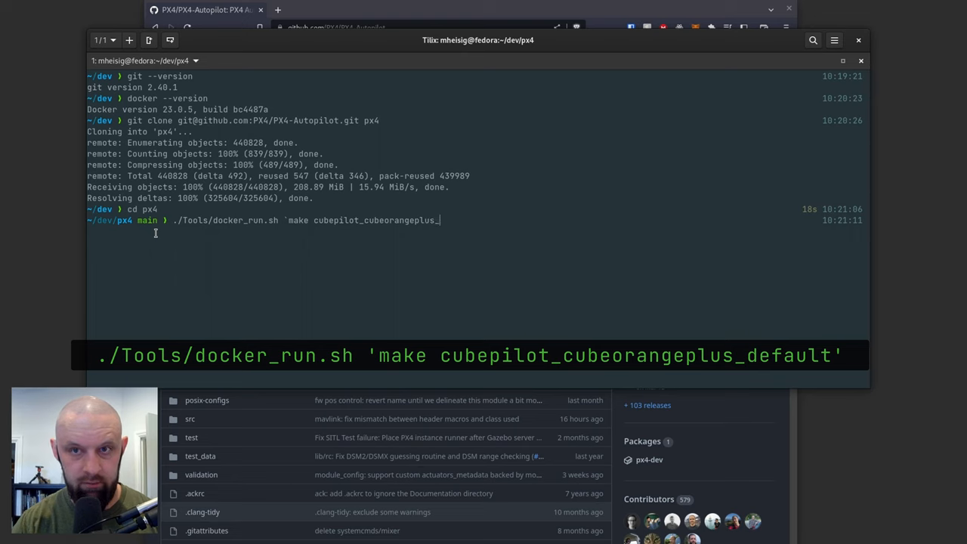
text(default')
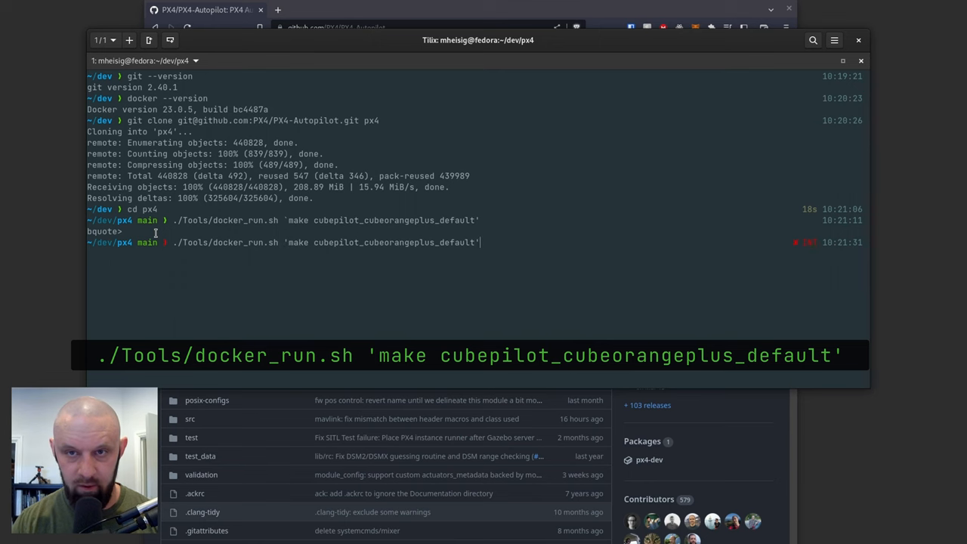
key(Return)
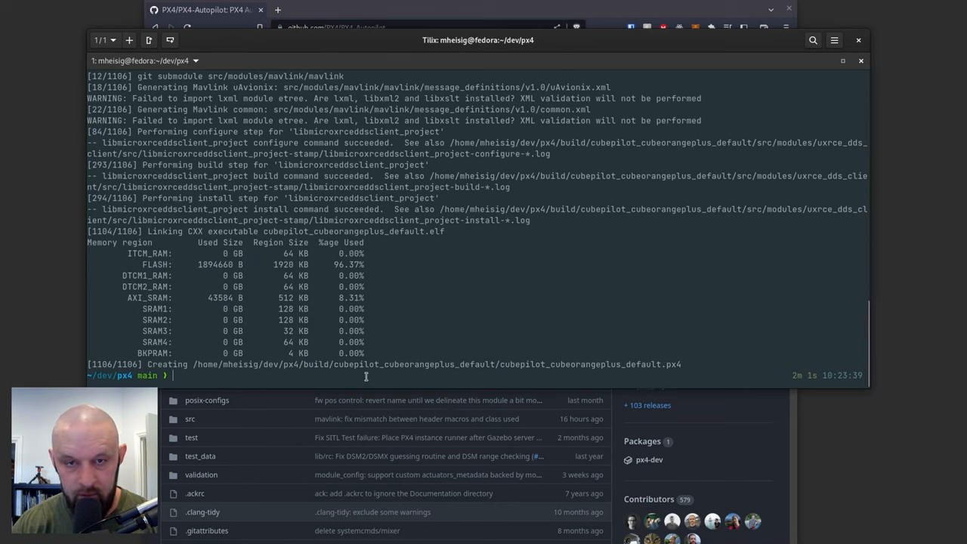
mouse_move(483, 373)
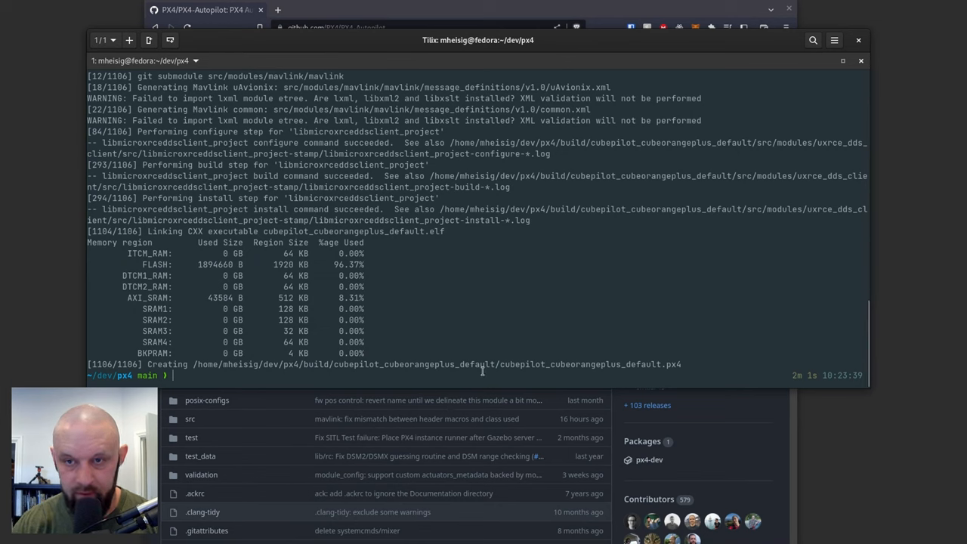
Select and copy the built cubepilot_cubeorangeplus_default.px4 file name from the output.
double_click(590, 364)
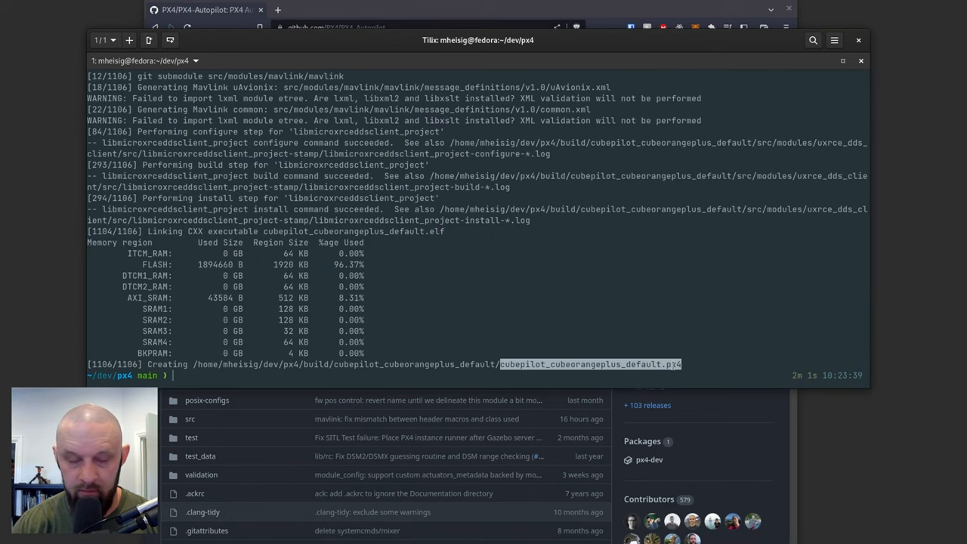
key(Super)
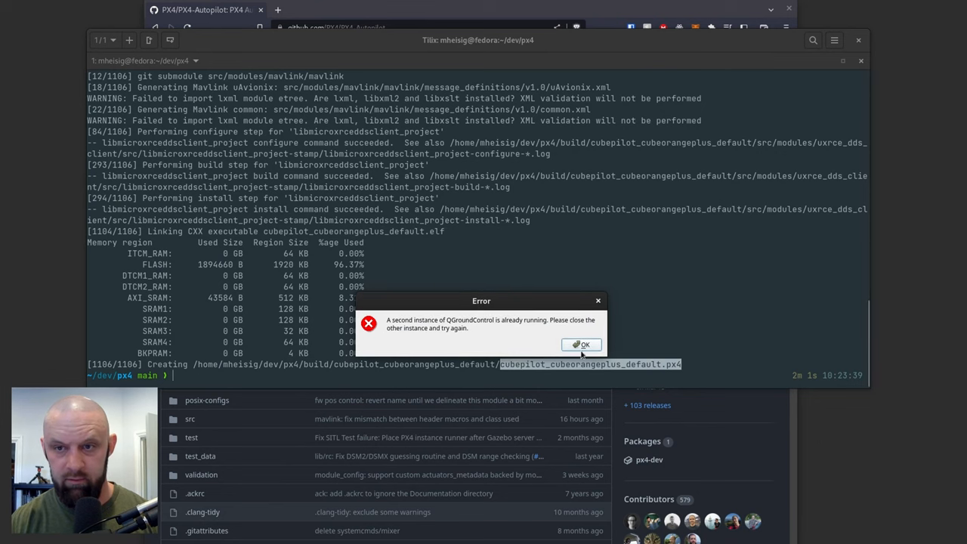
Dismiss the second-instance error and choose Custom firmware file in Vehicle Setup > Firmware.
click(581, 345)
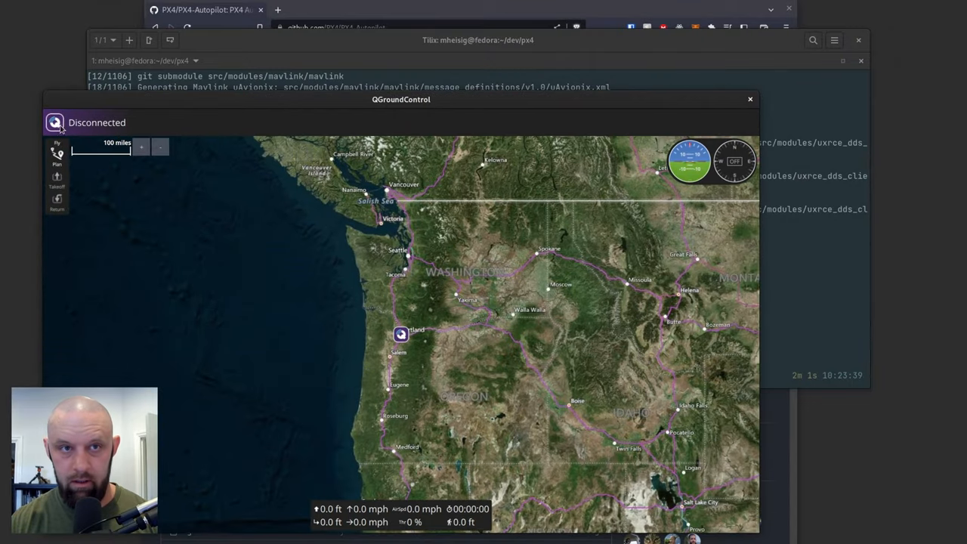
click(53, 122)
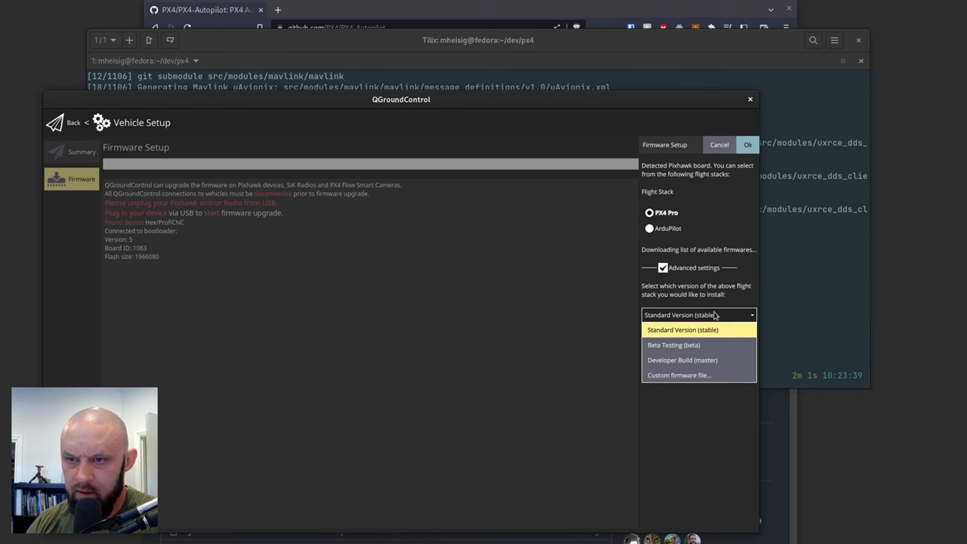
mouse_move(710, 332)
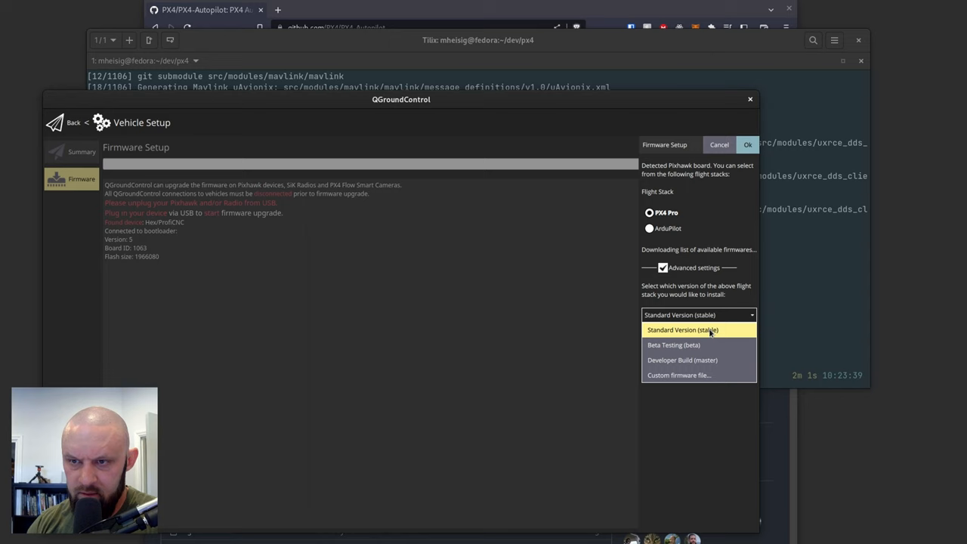
click(678, 375)
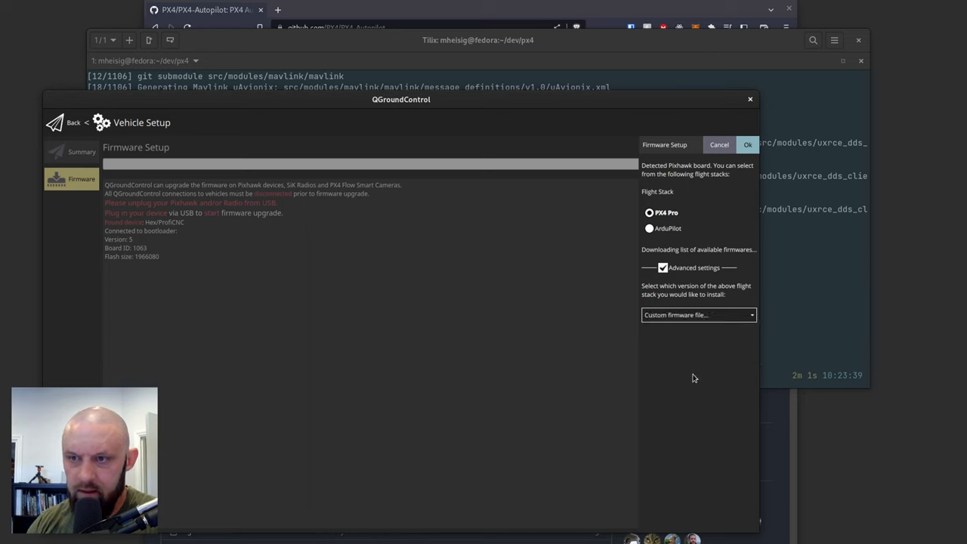
mouse_move(701, 376)
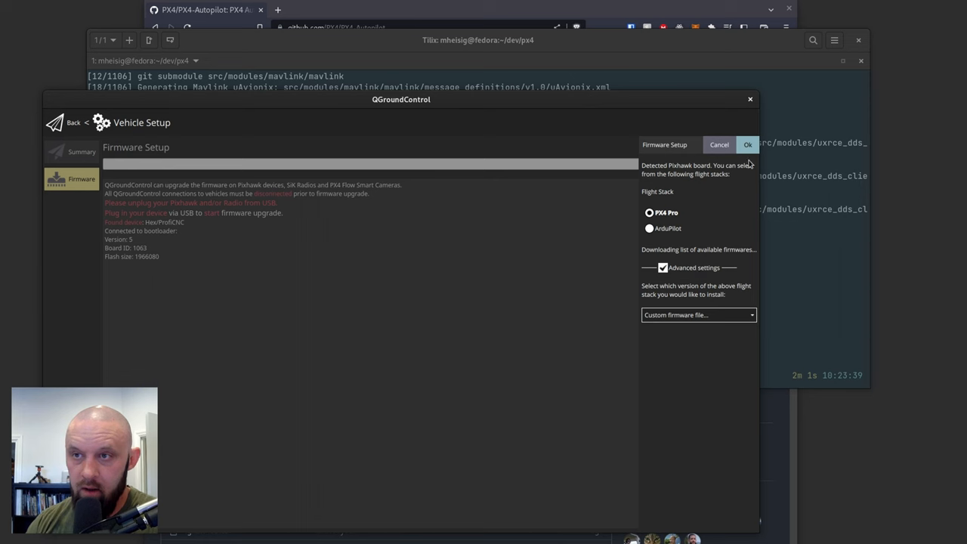
Confirm the firmware settings and browse to dev/px4/build/cubepilot_cubeorangeplus_default.
click(747, 145)
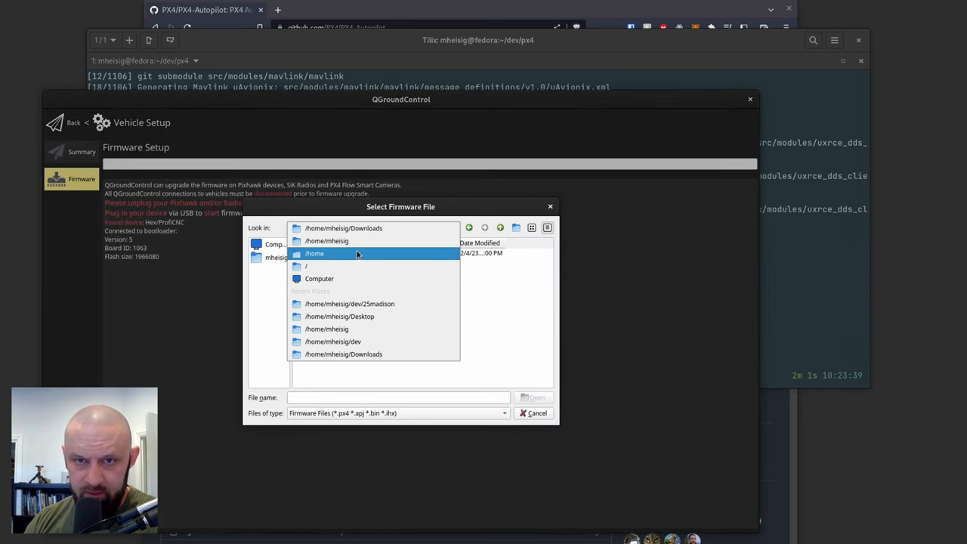
click(344, 341)
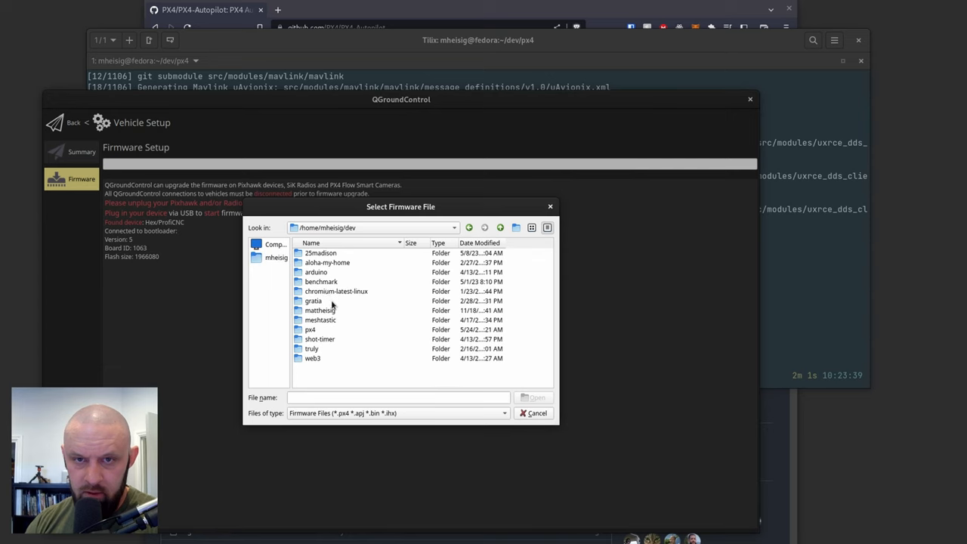
double_click(309, 328)
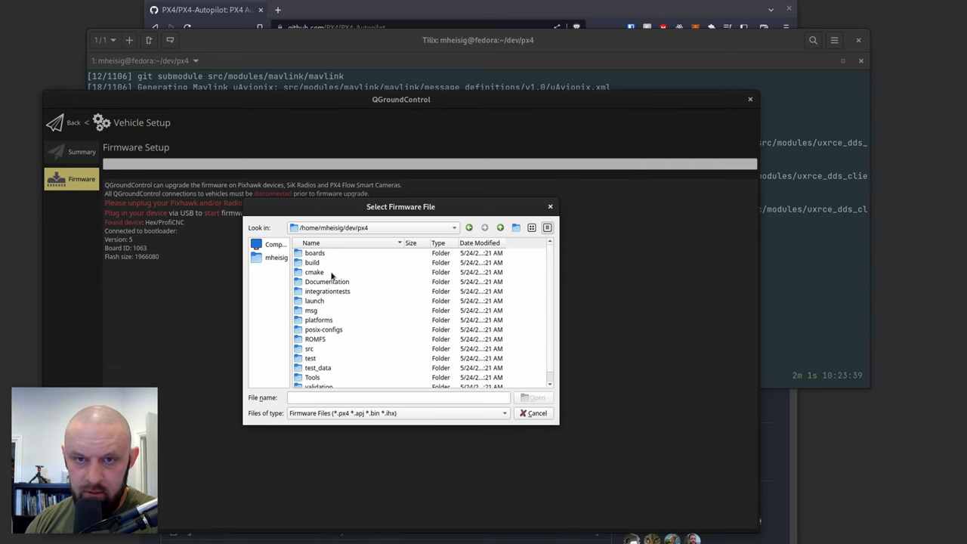
double_click(312, 262)
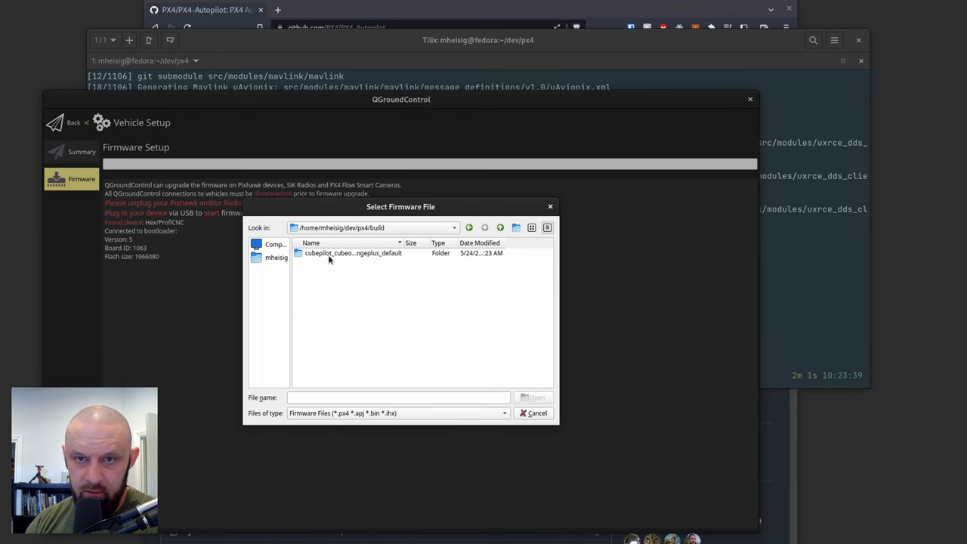
double_click(353, 253)
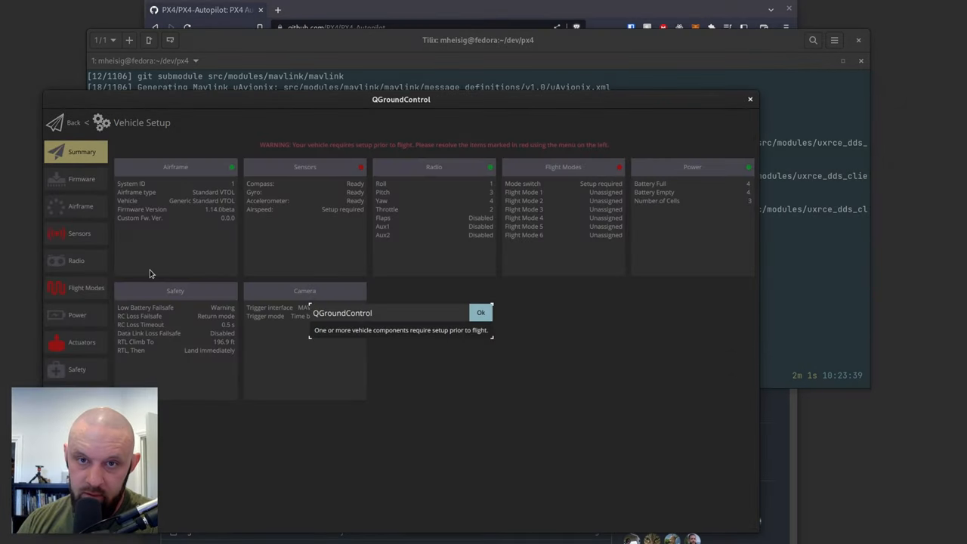
Dismiss the 'require setup prior to flight' notice to view the 1.14.0beta summary.
click(480, 312)
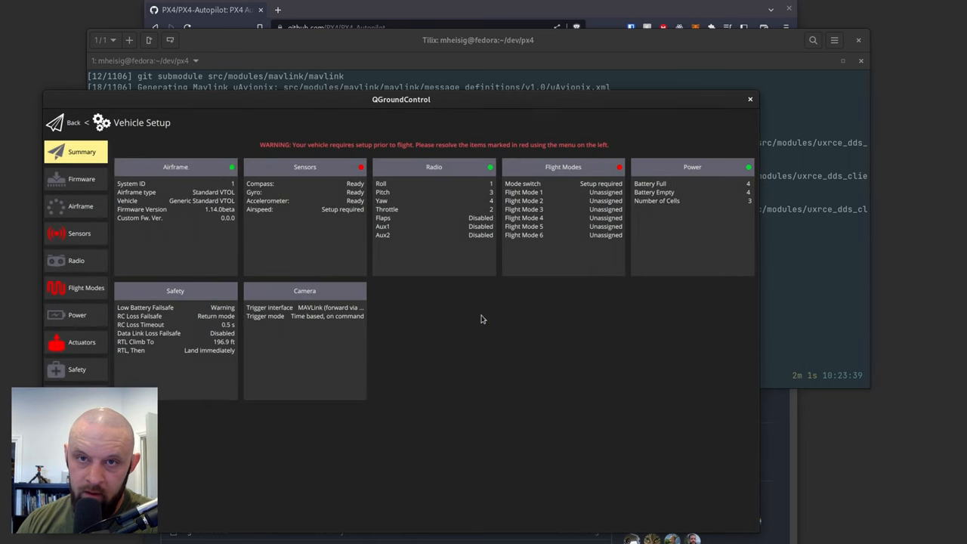
mouse_move(250, 141)
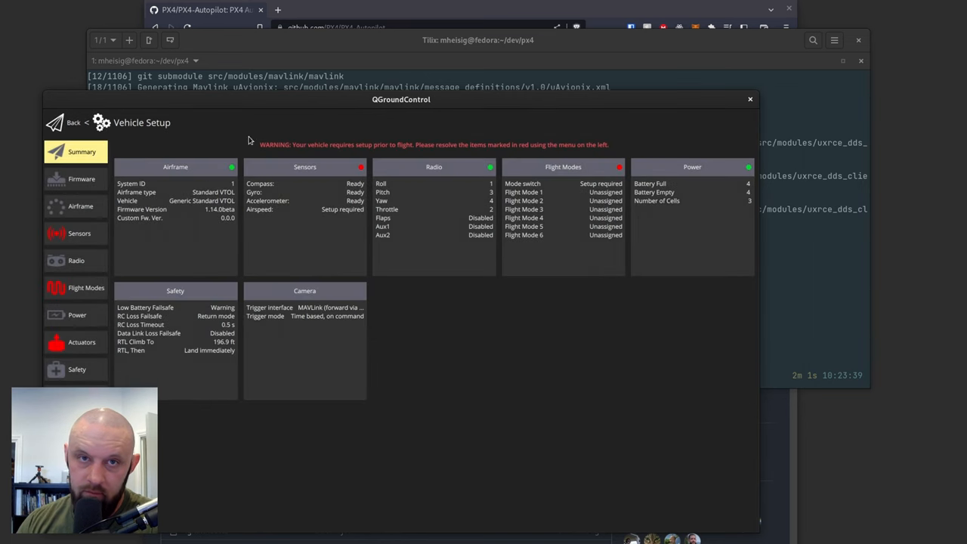